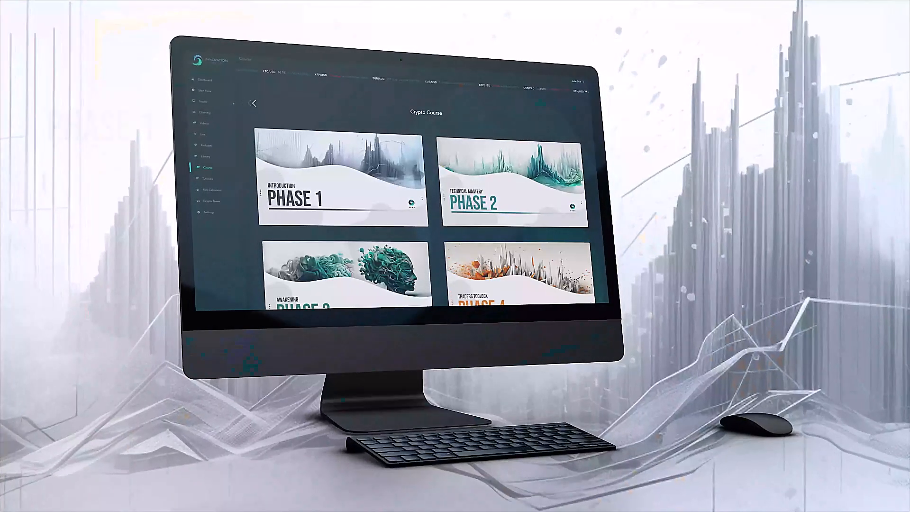
Show the Phase 2 Technical Mastery lesson list, starting with TradingView and Candlestick Anatomy
click(337, 180)
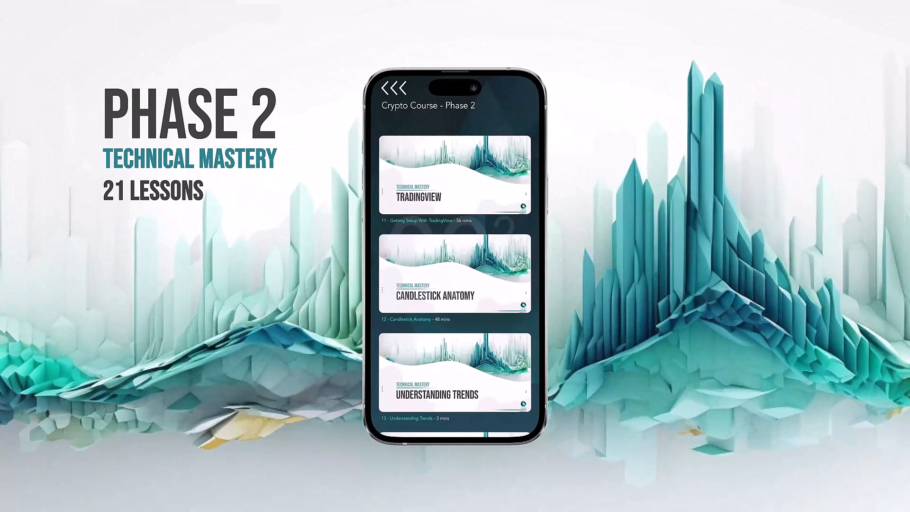
Scroll through the Phase 3 Awakening lessons: Strike Zones, Liquidity, The Art of Deceit, Malicious Marubozus
scroll(down, 3)
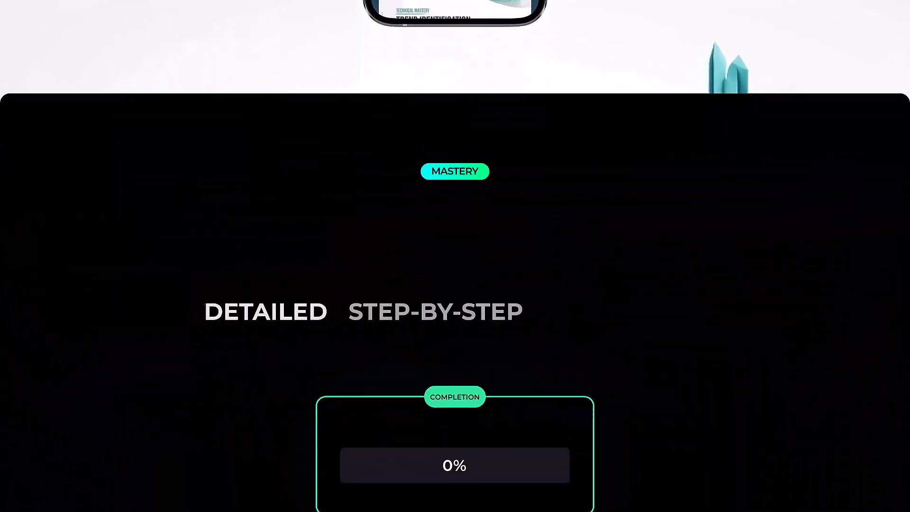
scroll(down, 3)
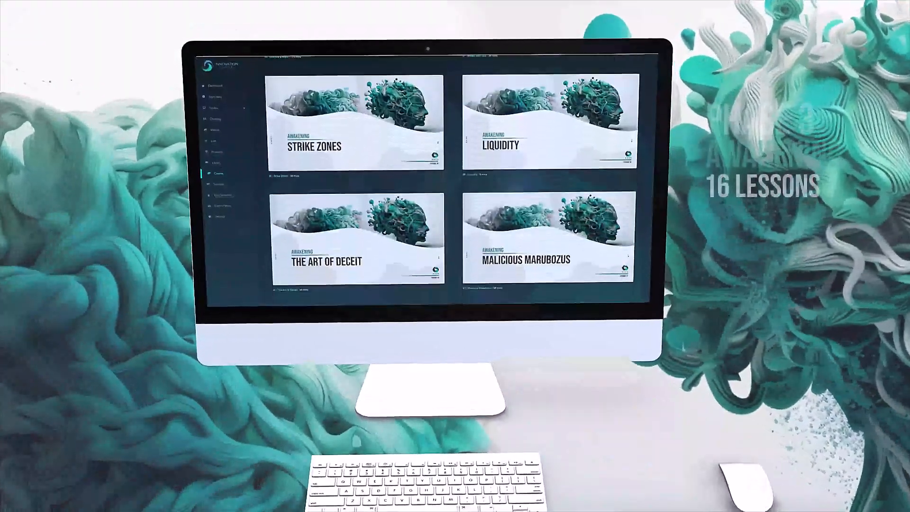
Scroll the Phase 4 Traders Toolbox lesson list from Introduction to Total Market Cap
scroll(down, 3)
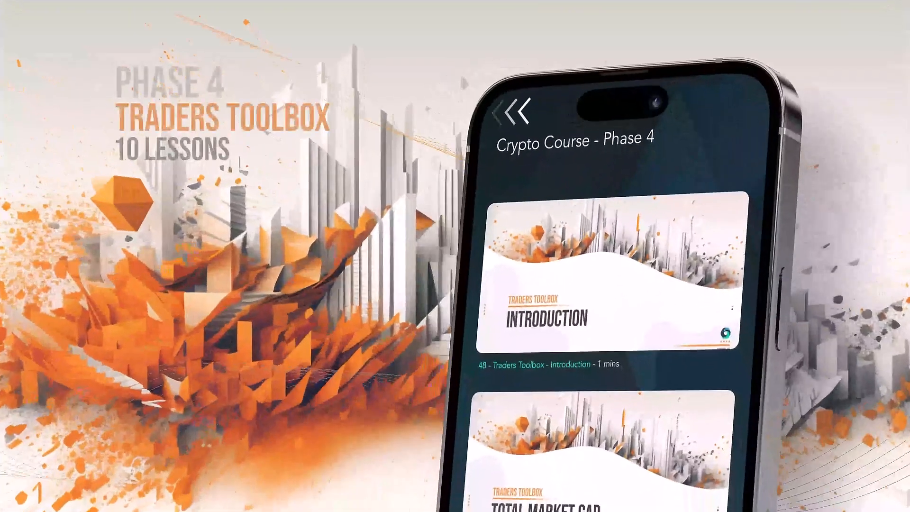
scroll(down, 3)
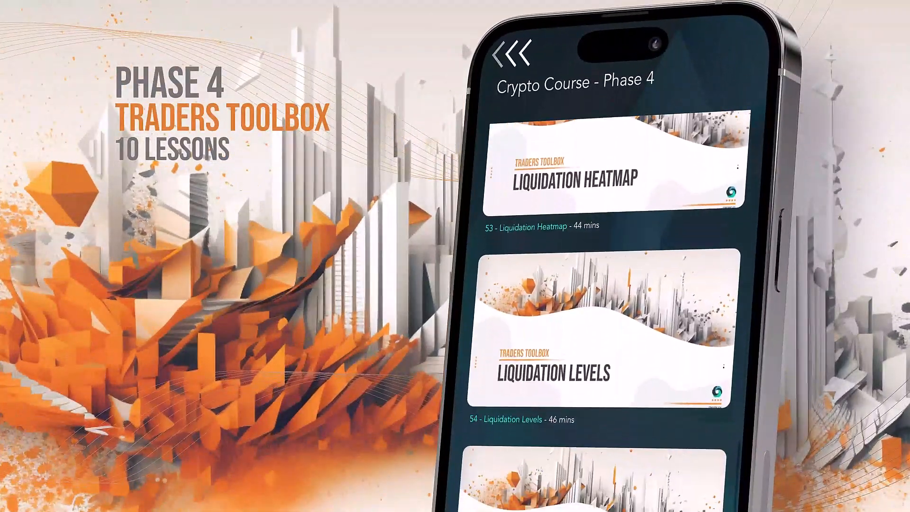
scroll(down, 3)
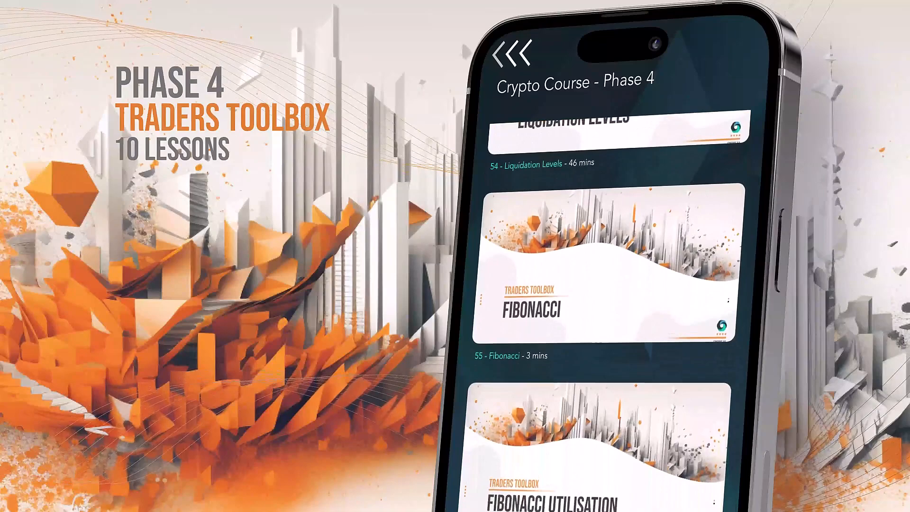